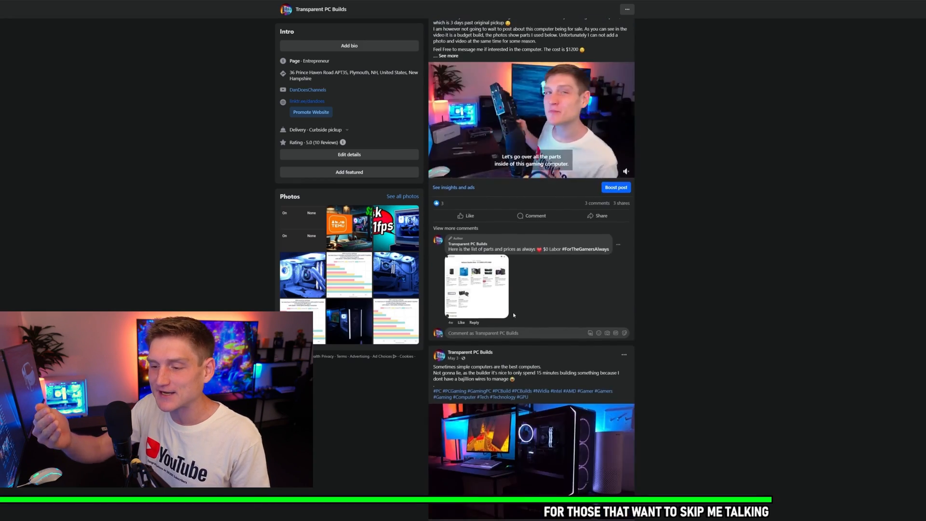
# Open the 'Parts in this build' photo for the NZXT RTX 4070 Ti & 14700K build full size
pyautogui.scroll(-3)
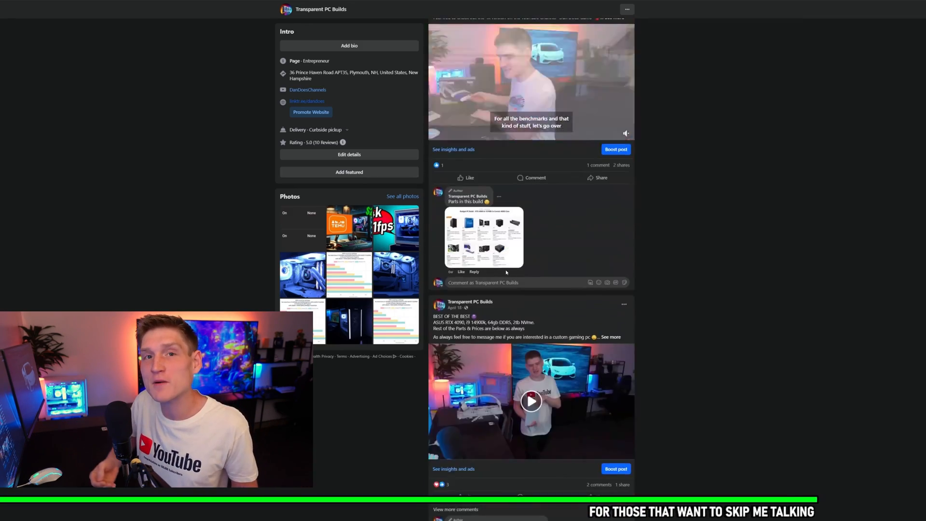
pyautogui.click(483, 237)
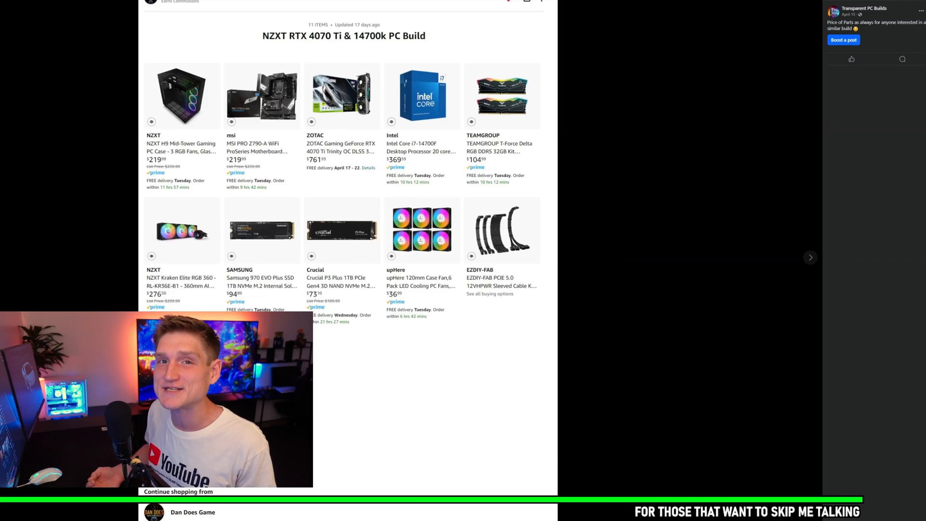